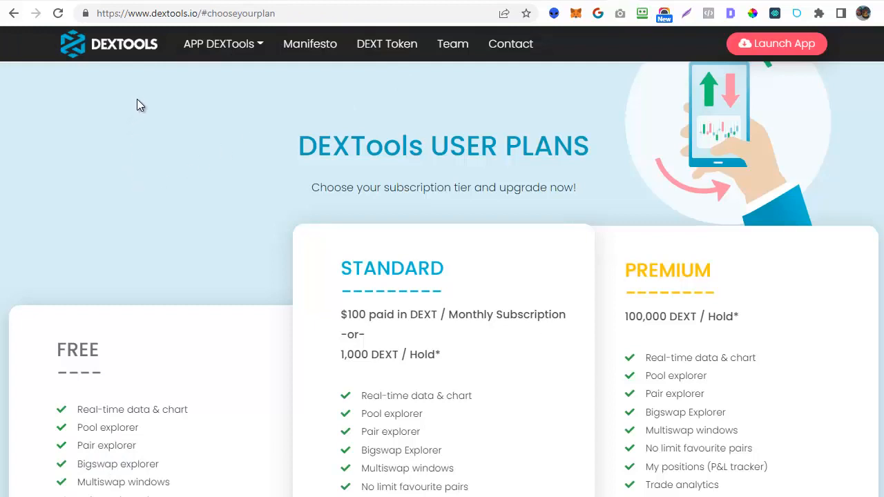
# Step: Launch the DEXTools app and highlight the Standard plan's 1,000 DEXT hold option
pyautogui.click(222, 44)
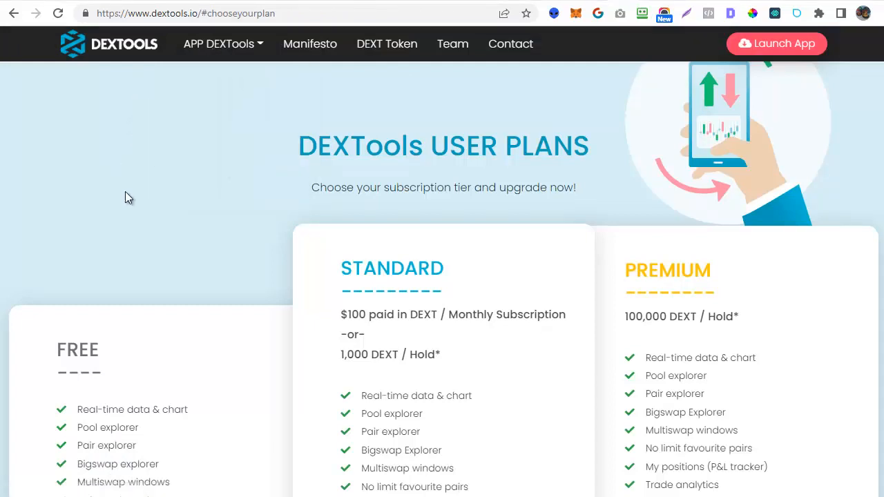
pyautogui.scroll(-3)
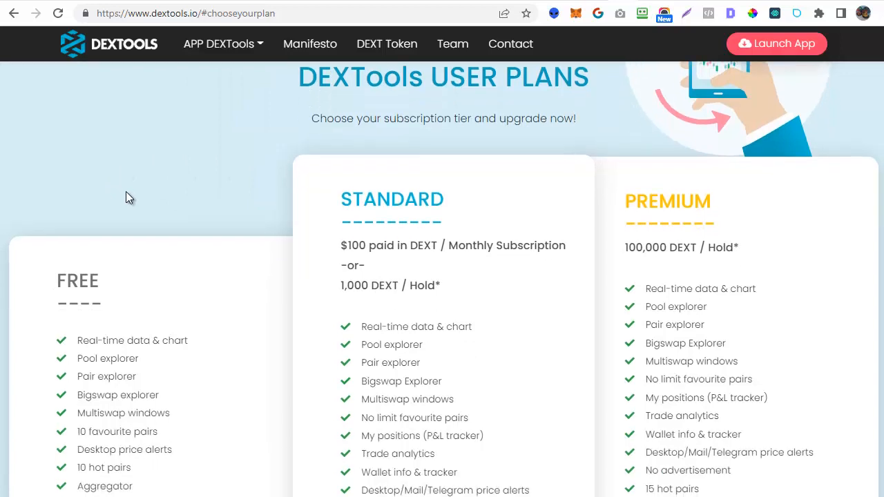
pyautogui.scroll(-3)
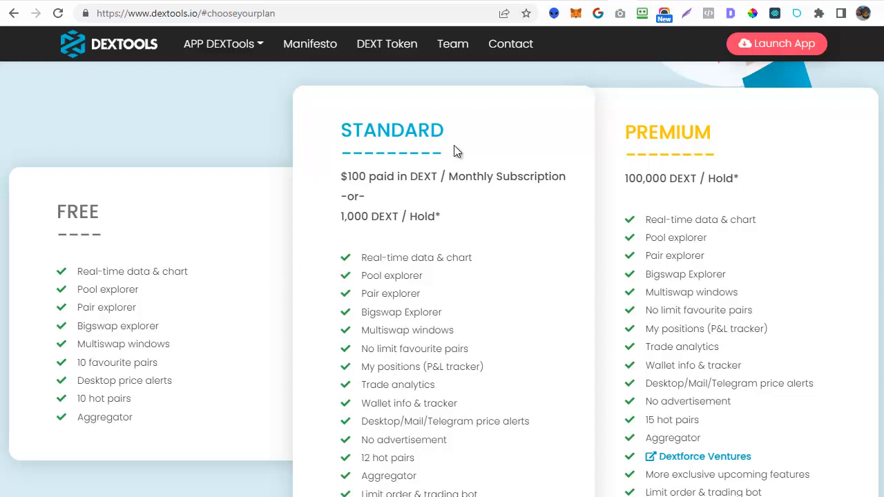
pyautogui.moveTo(489, 206)
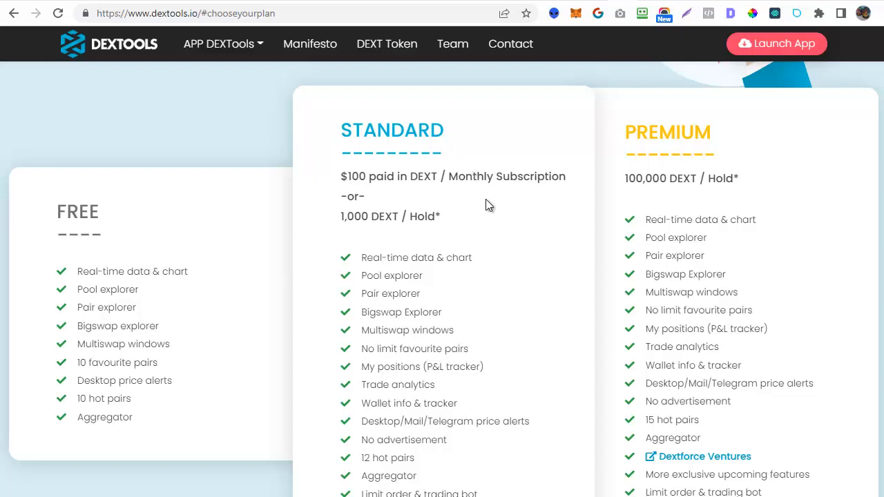
pyautogui.scroll(-3)
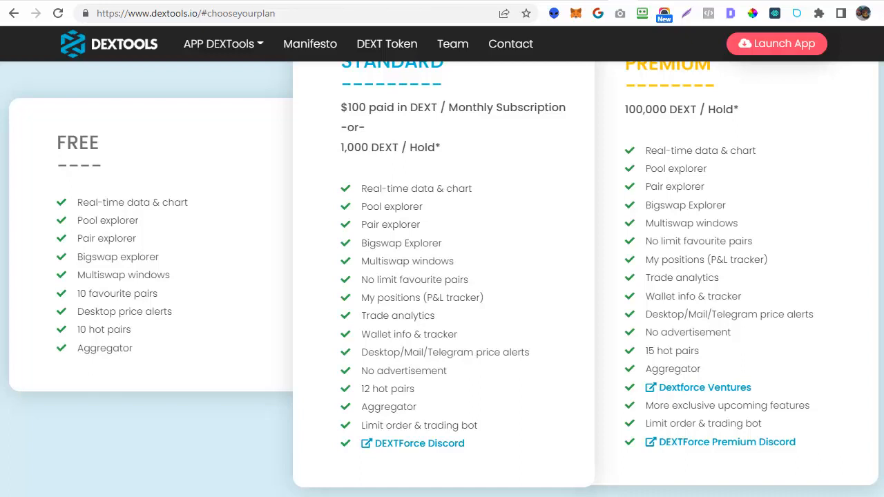
pyautogui.moveTo(550, 241)
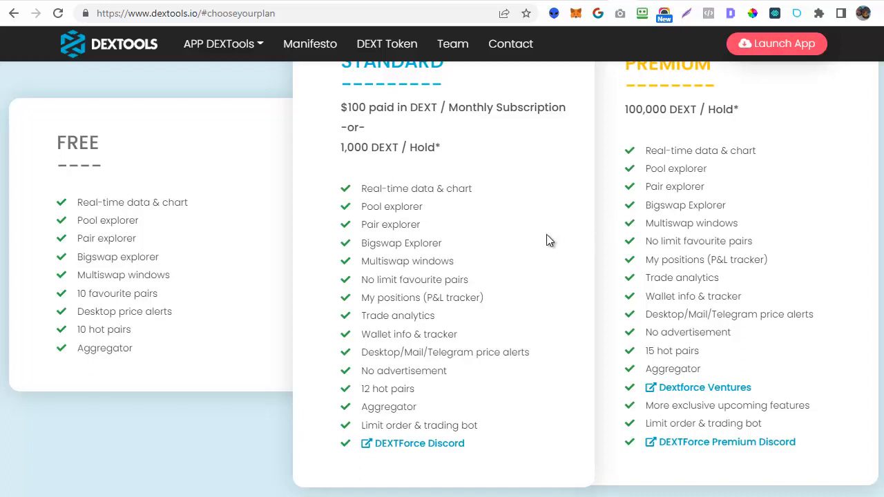
pyautogui.moveTo(483, 165)
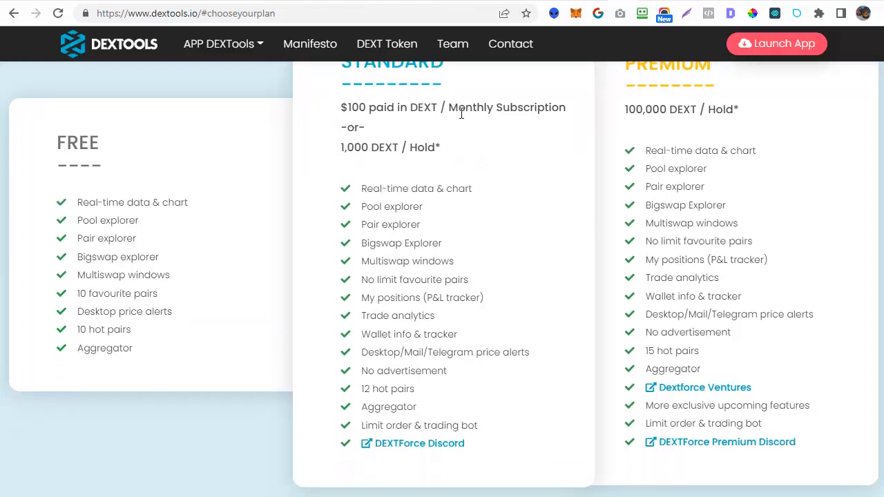
pyautogui.doubleClick(425, 147)
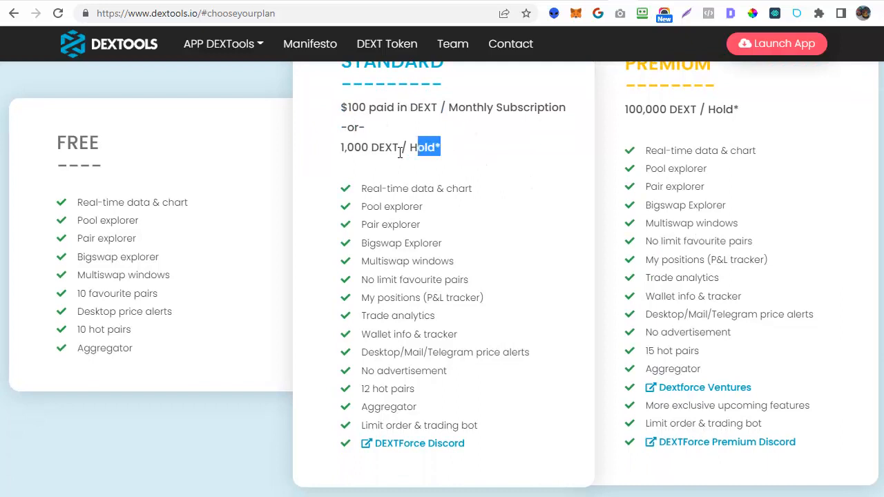
pyautogui.tripleClick(390, 147)
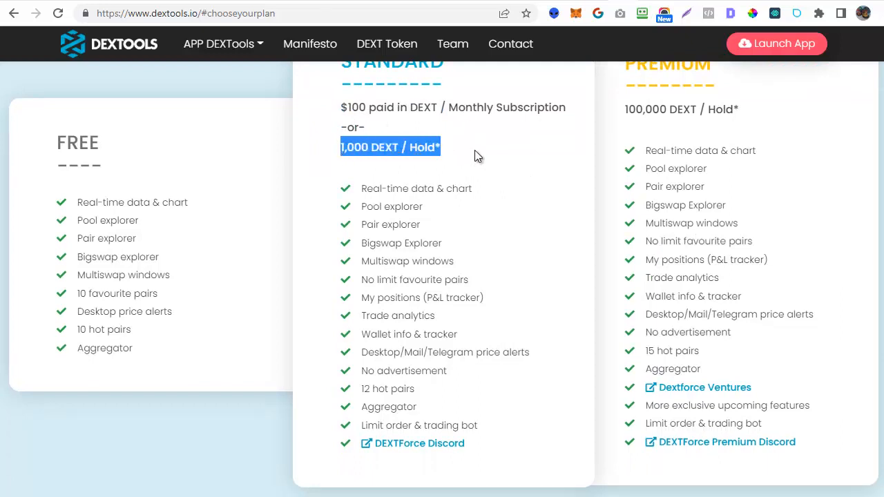
pyautogui.moveTo(475, 156)
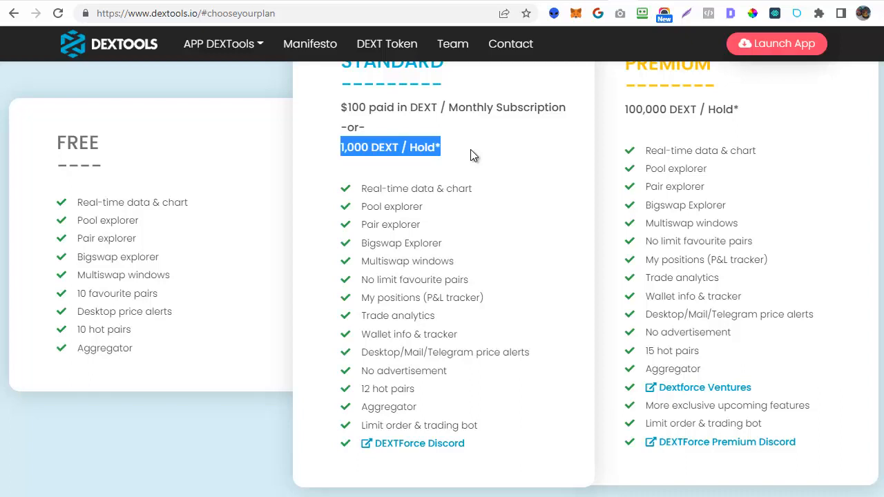
pyautogui.moveTo(505, 158)
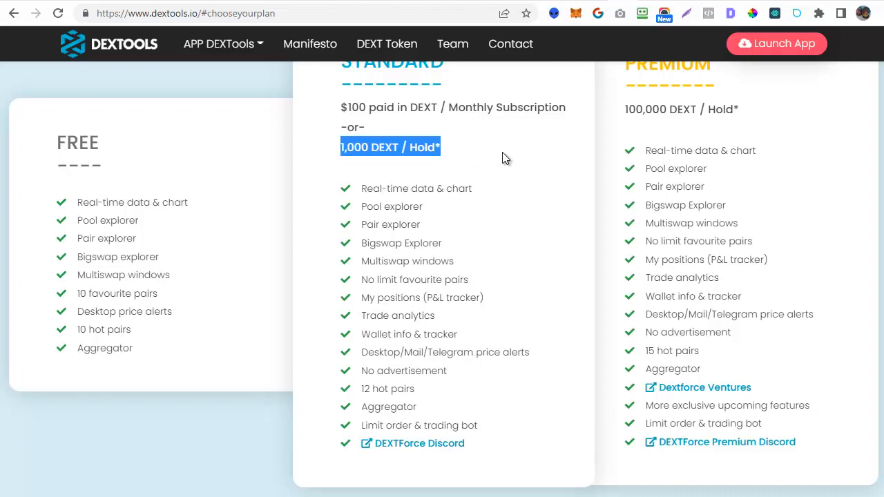
pyautogui.moveTo(513, 394)
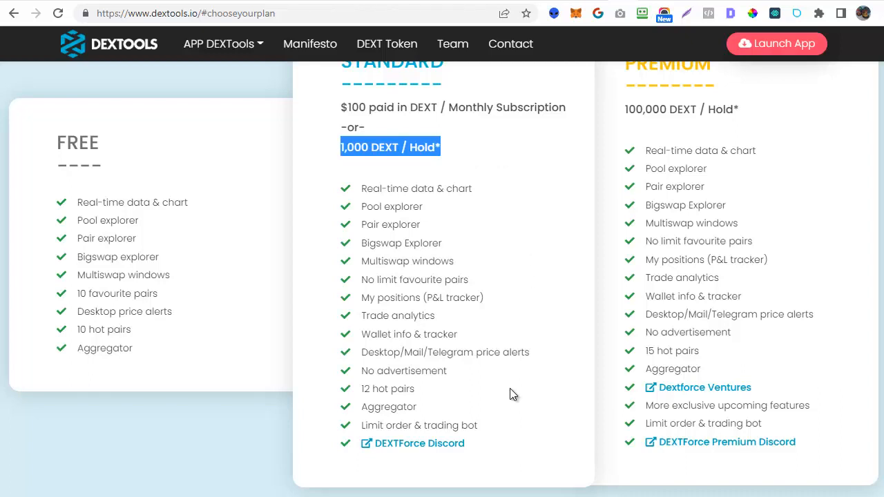
pyautogui.moveTo(502, 331)
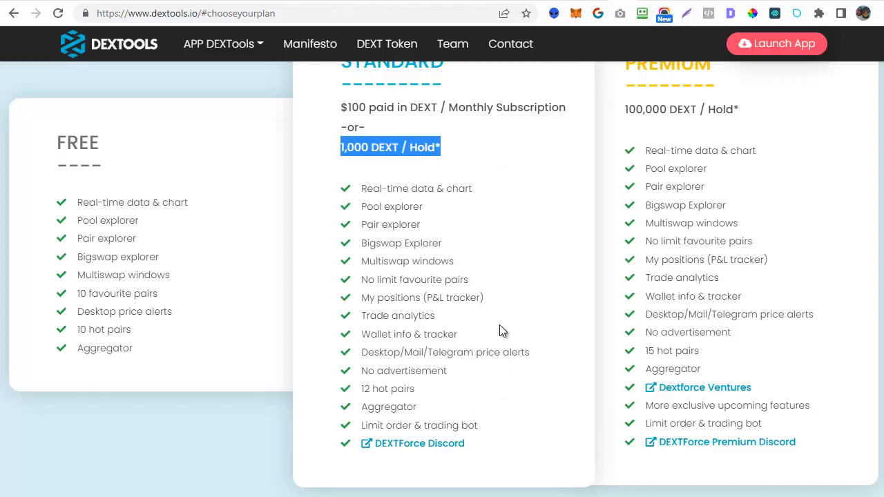
pyautogui.moveTo(452, 339)
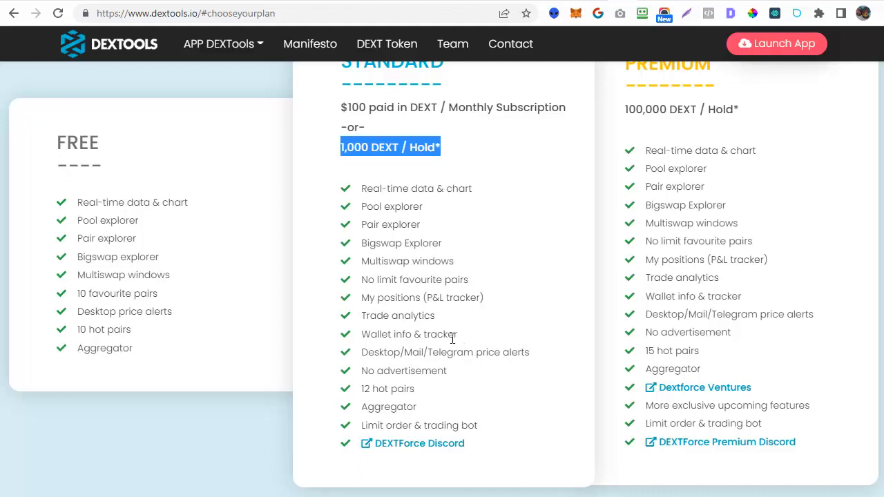
pyautogui.moveTo(440, 359)
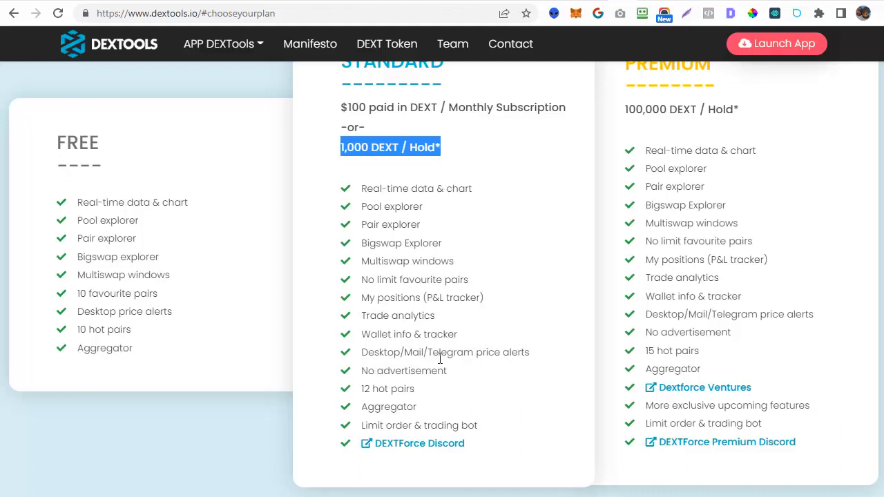
pyautogui.moveTo(508, 427)
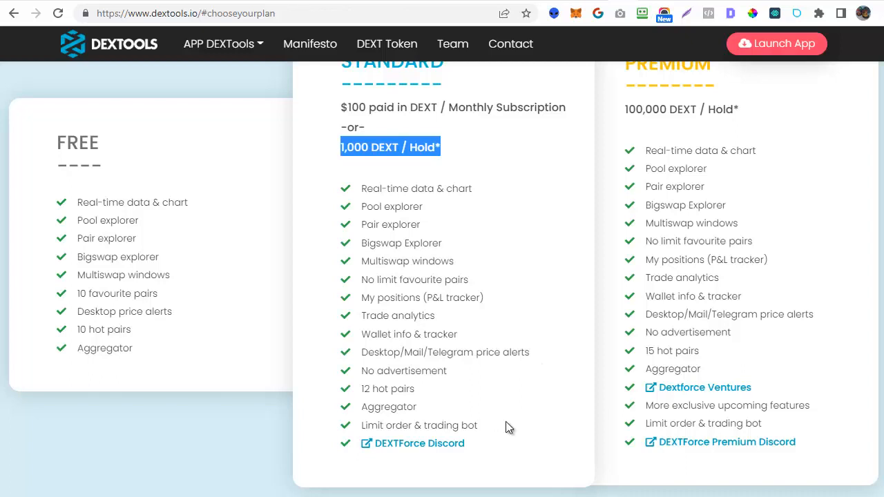
pyautogui.moveTo(450, 158)
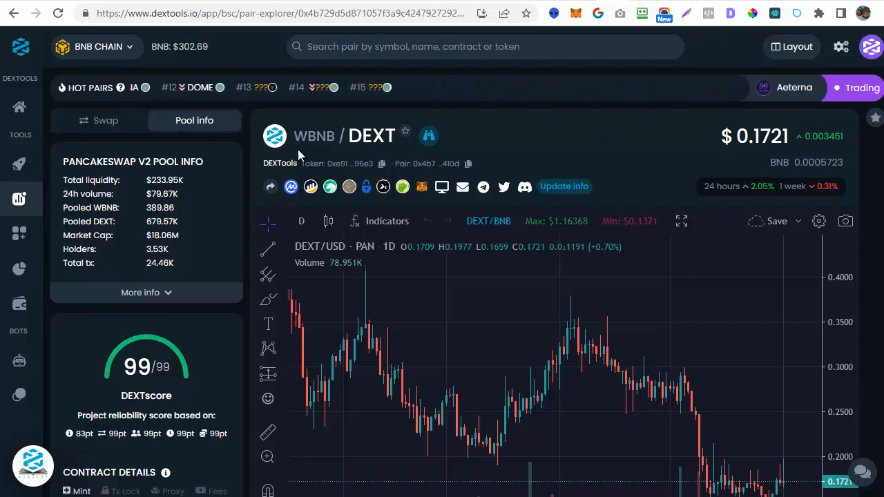
pyautogui.moveTo(669, 366)
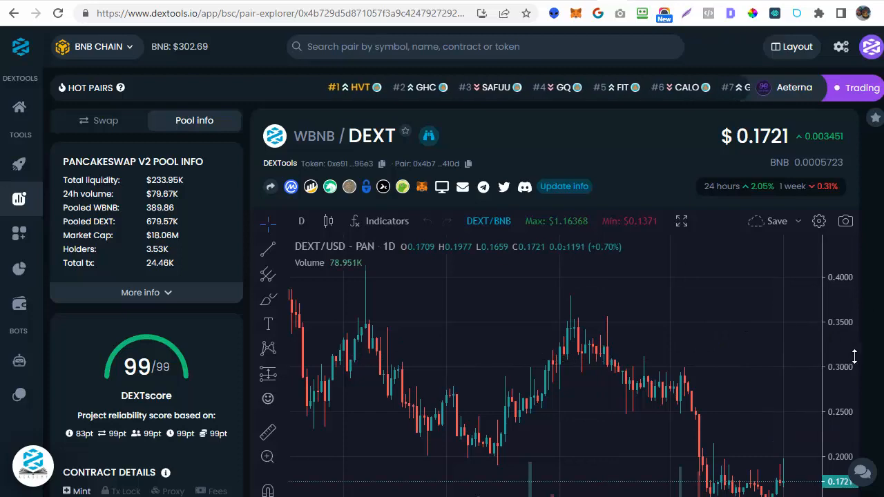
# Step: Scroll through the WBNB/DEXT pair's price chart and trade history
pyautogui.scroll(-3)
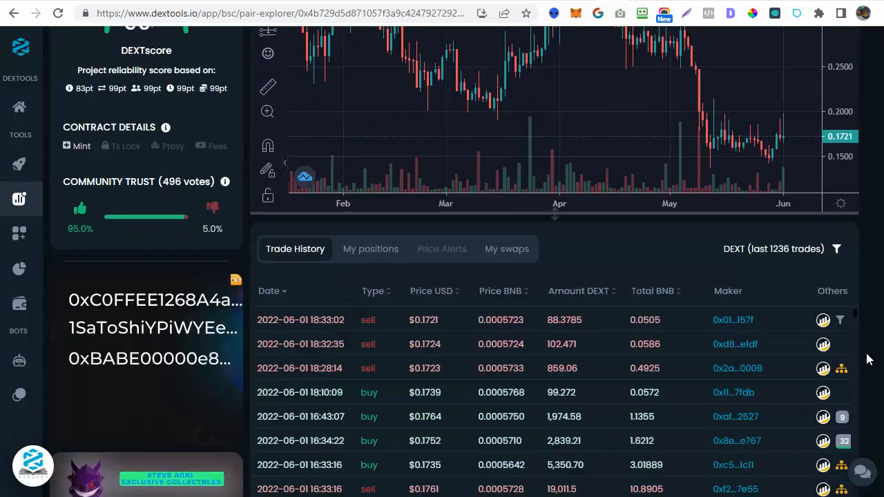
pyautogui.scroll(3)
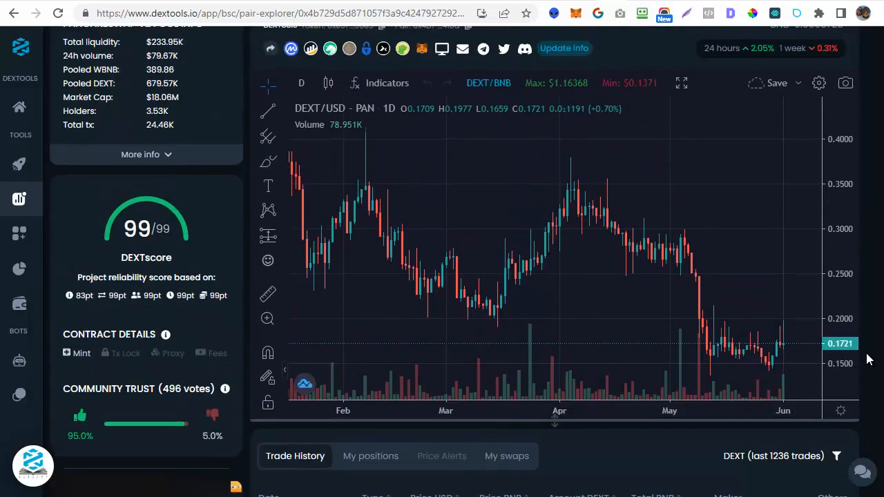
pyautogui.scroll(3)
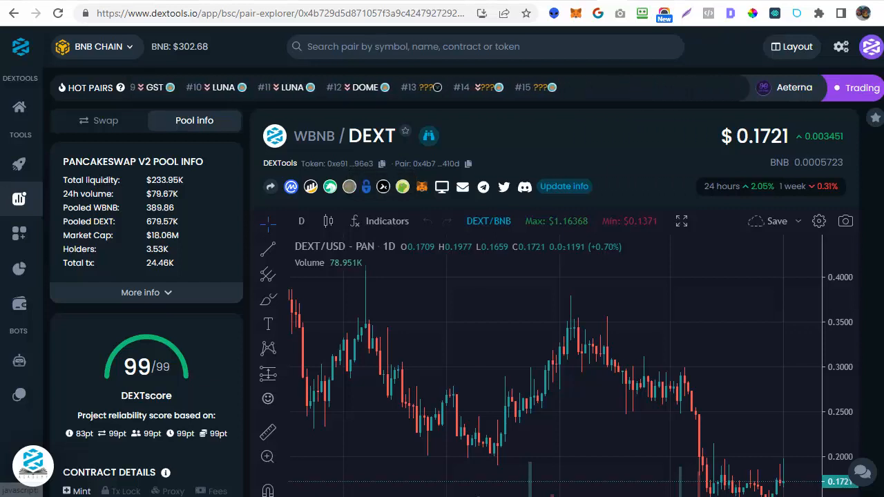
pyautogui.click(870, 46)
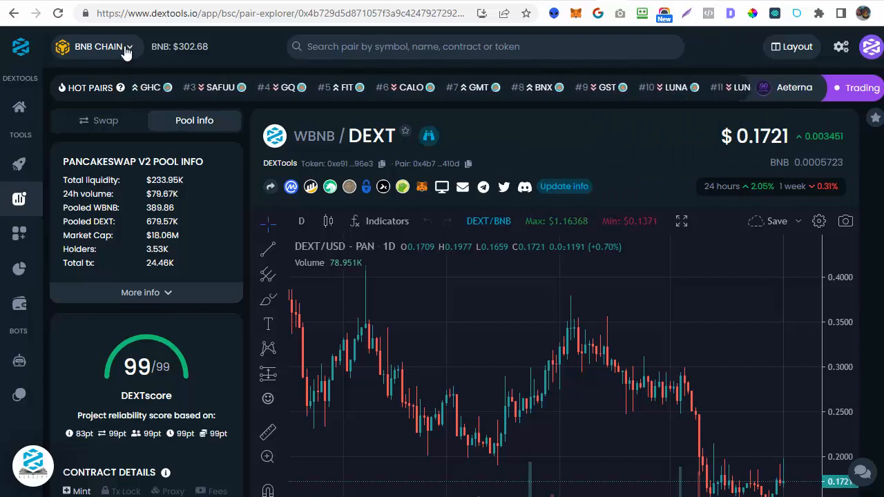
# Step: View the WETH/DEXT pair on Ethereum, then switch the explorer back to BNB Chain
pyautogui.click(97, 47)
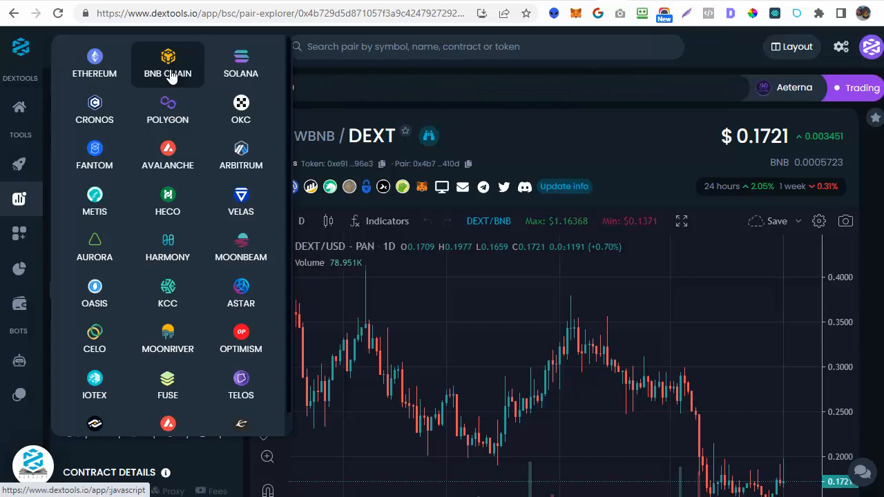
pyautogui.click(94, 62)
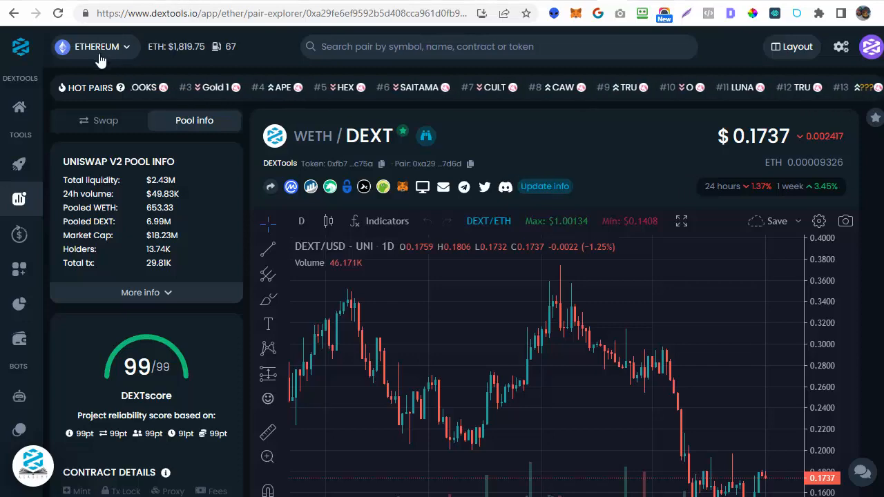
pyautogui.click(94, 46)
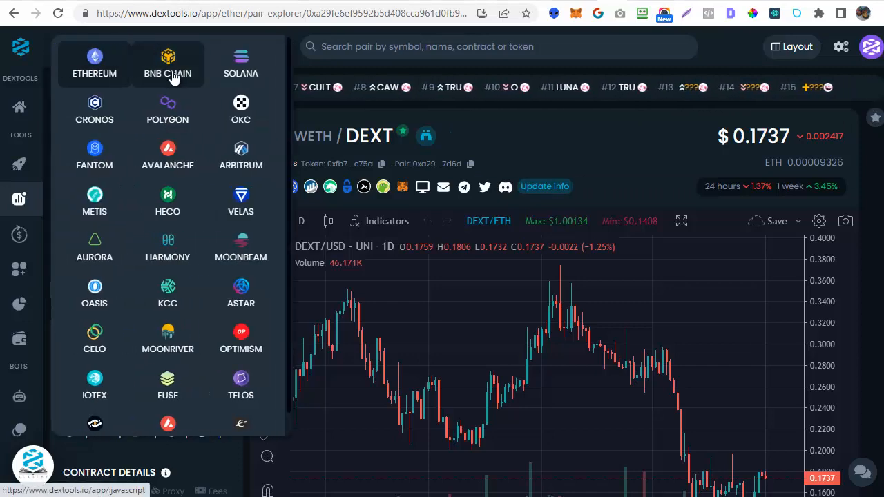
pyautogui.click(167, 62)
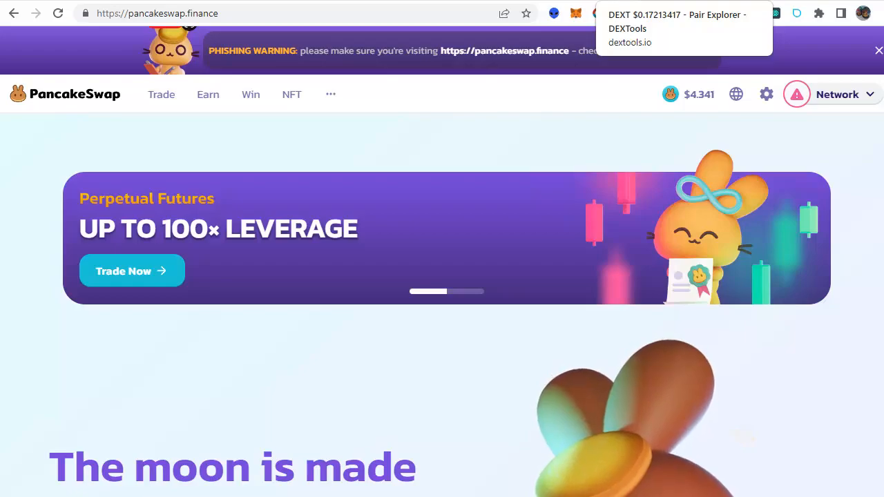
# Step: Return from PancakeSwap to the DEXTools WBNB/DEXT pair explorer tab
pyautogui.click(677, 29)
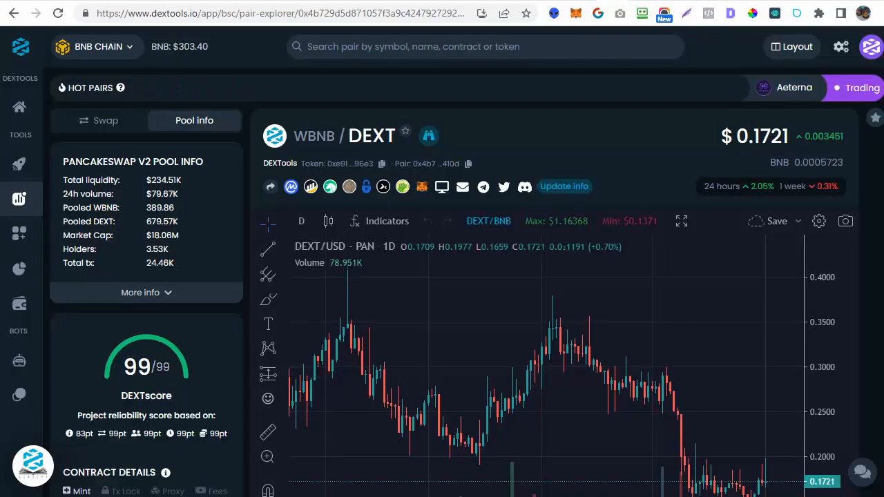
# Step: Switch the explorer to Ethereum and open the PAY pair from favourites
pyautogui.click(871, 46)
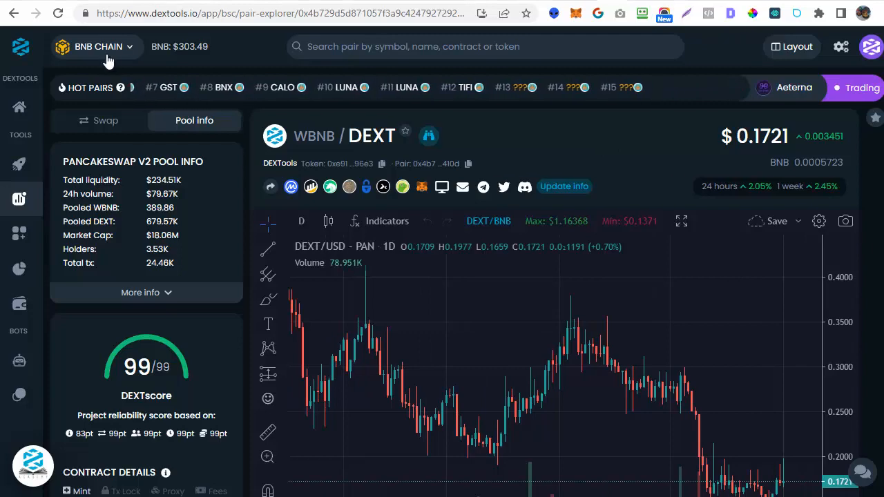
pyautogui.click(96, 46)
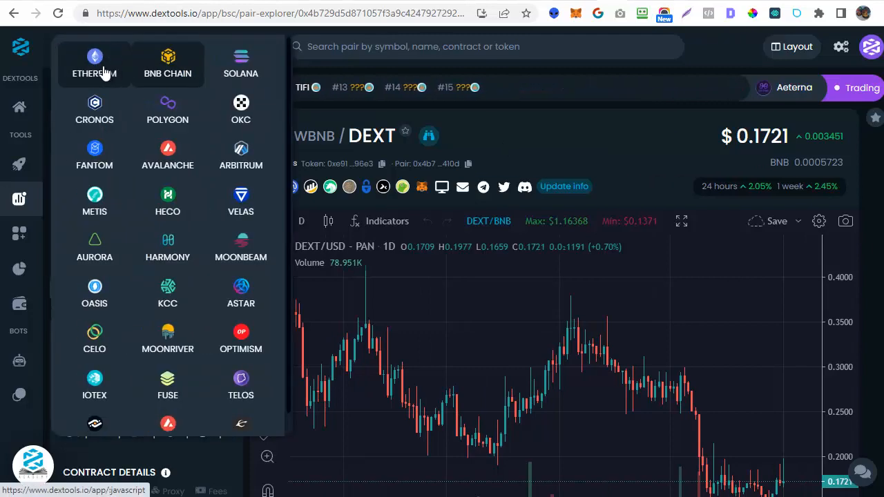
pyautogui.click(95, 62)
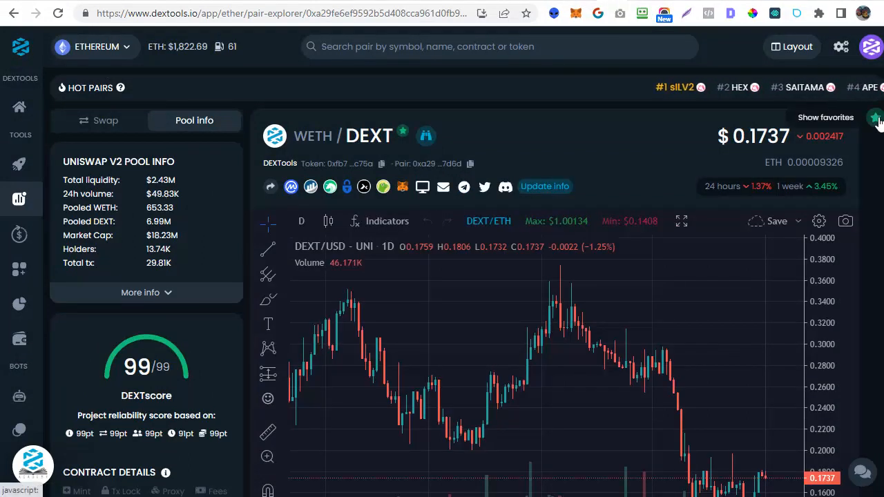
pyautogui.click(875, 116)
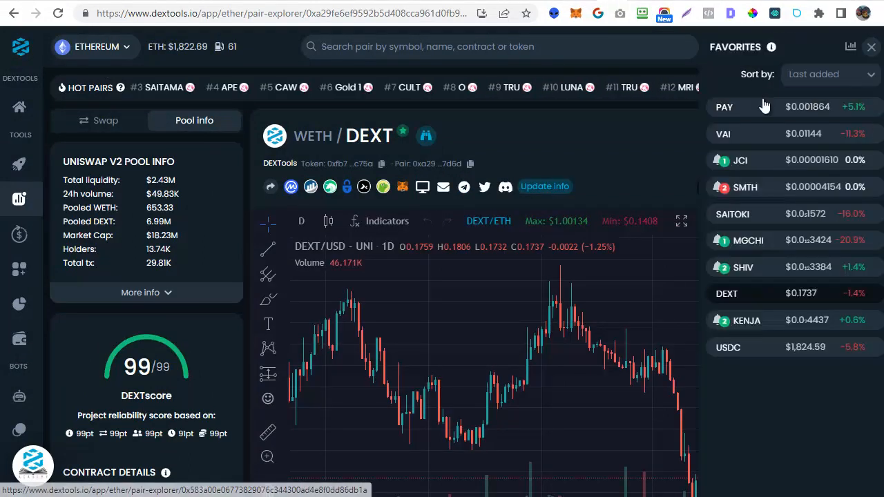
pyautogui.click(724, 107)
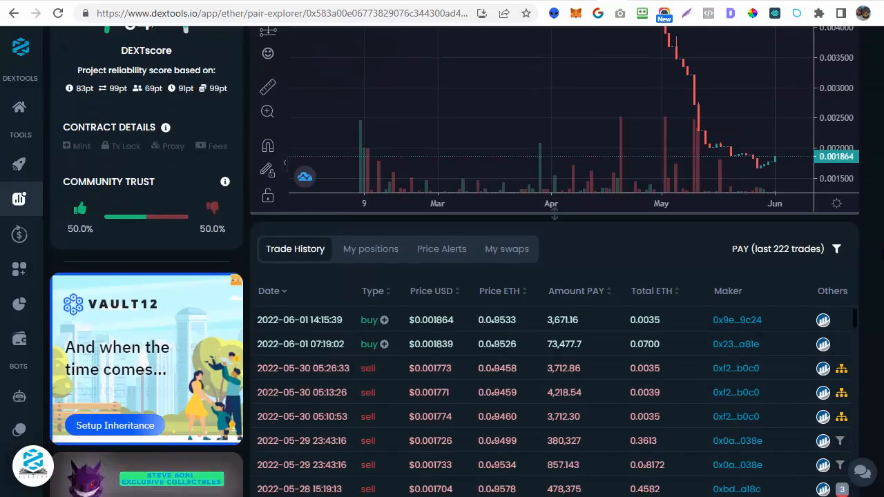
# Step: Filter PAY trades to the saved wallet and add its 51,674.2 PAY buy to positions
pyautogui.scroll(-3)
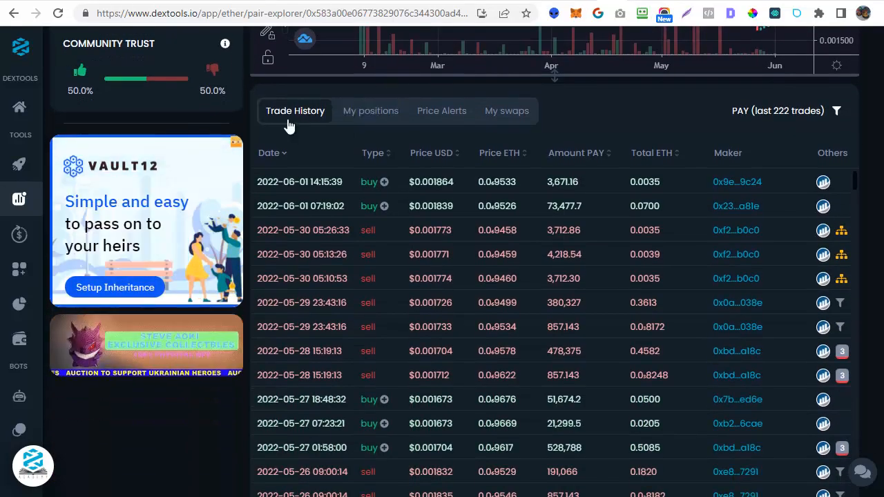
pyautogui.moveTo(836, 110)
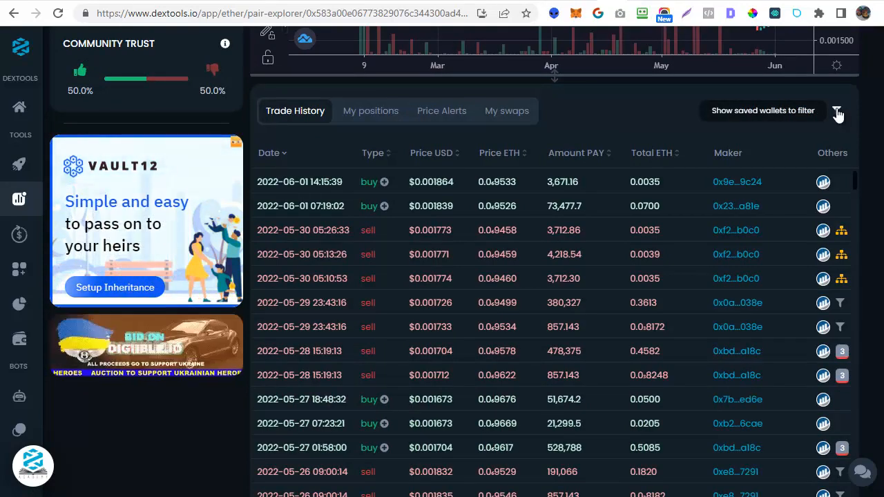
pyautogui.click(837, 110)
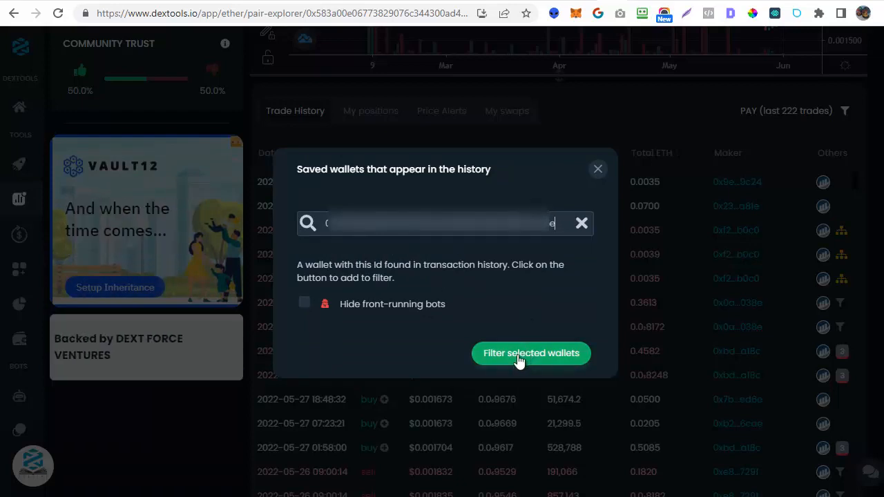
pyautogui.click(531, 352)
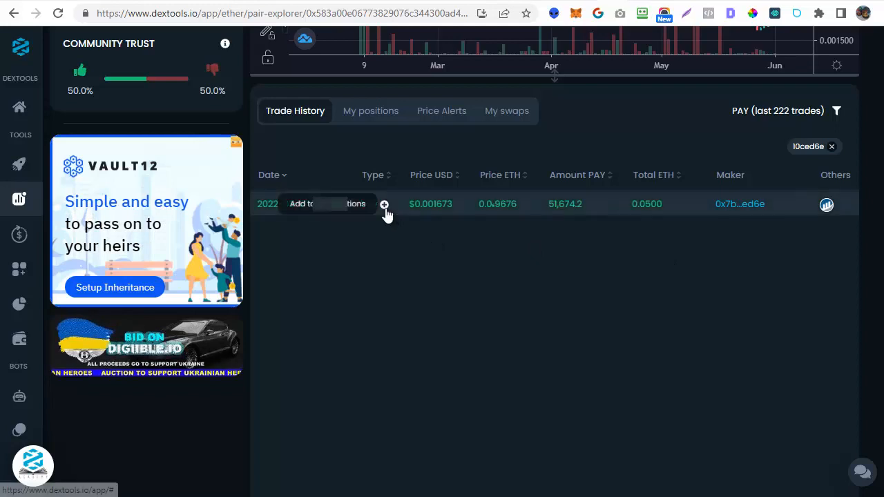
pyautogui.click(371, 172)
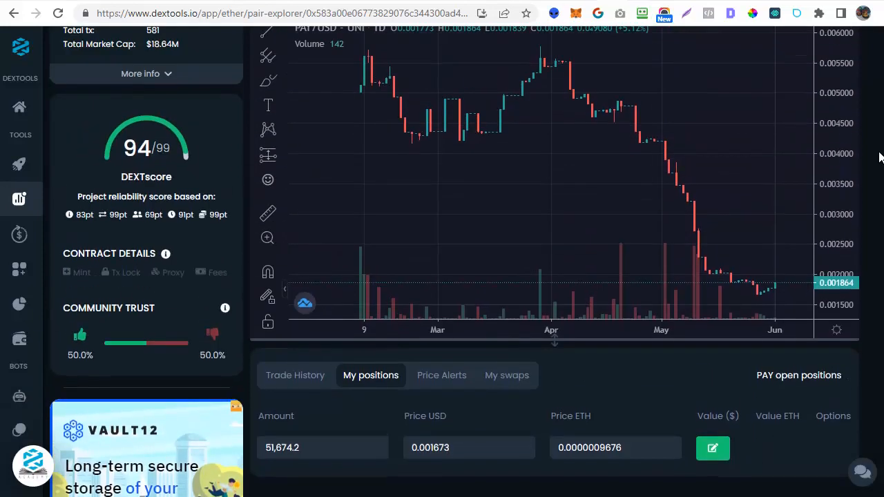
pyautogui.moveTo(727, 67)
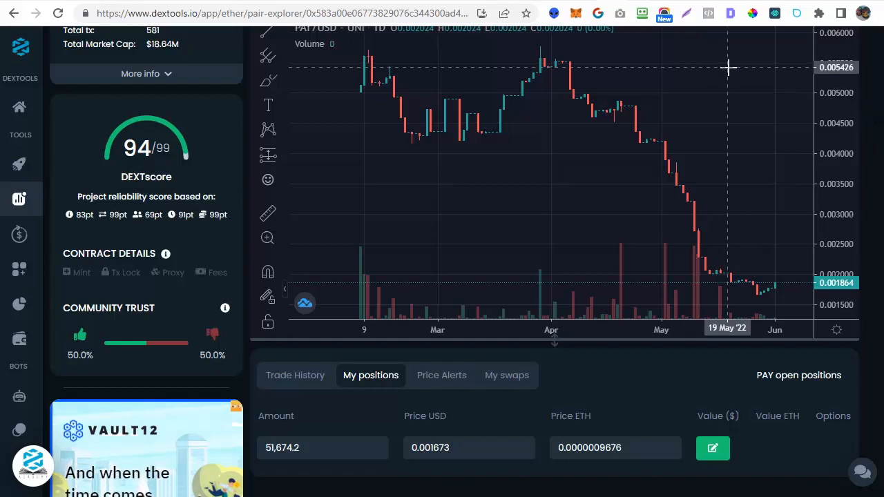
pyautogui.moveTo(620, 331)
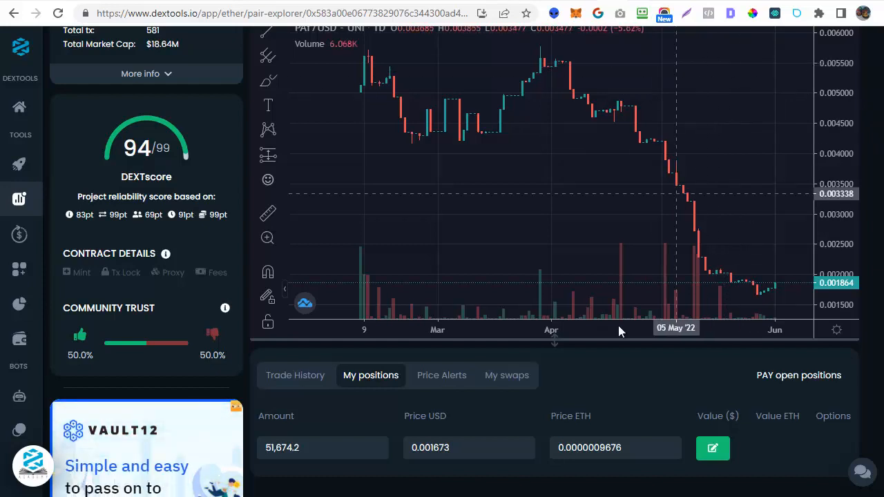
# Step: Create a PAY price alert with a 0.0074 target price
pyautogui.click(442, 375)
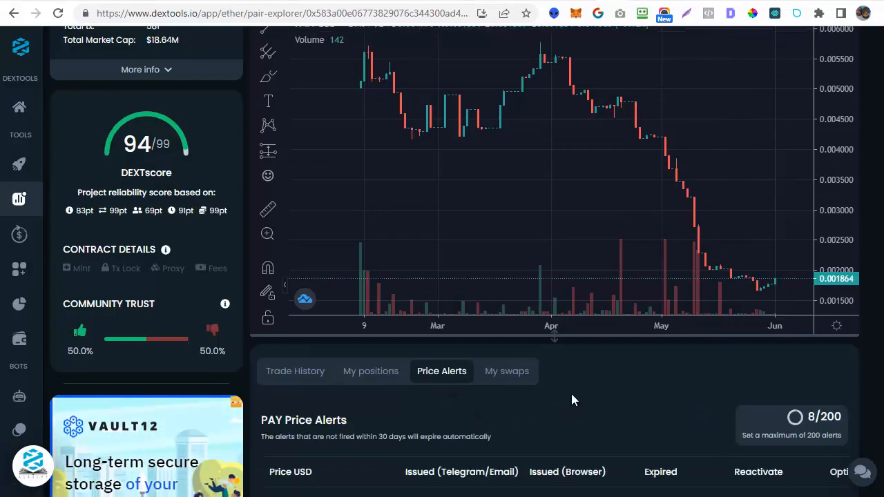
pyautogui.scroll(-3)
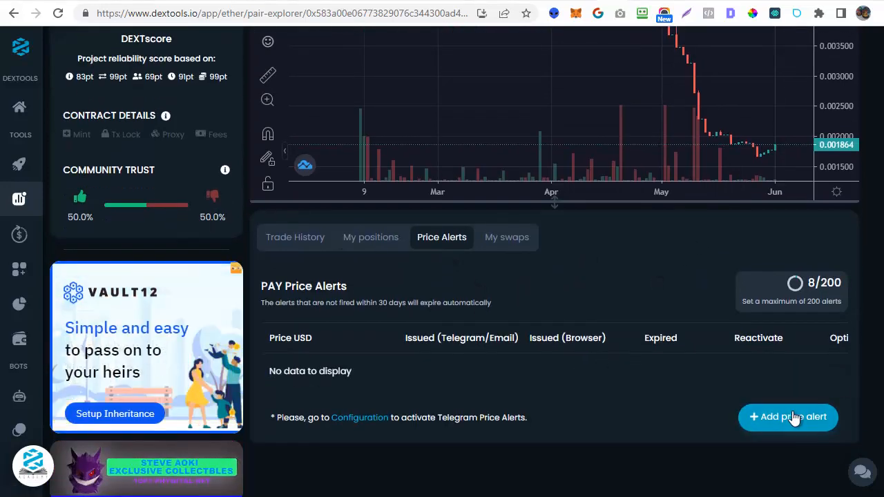
pyautogui.click(788, 416)
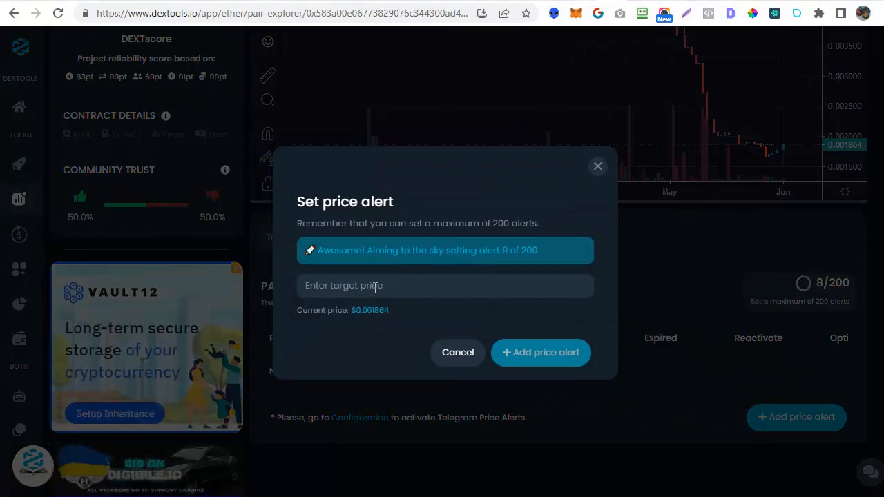
pyautogui.click(446, 285)
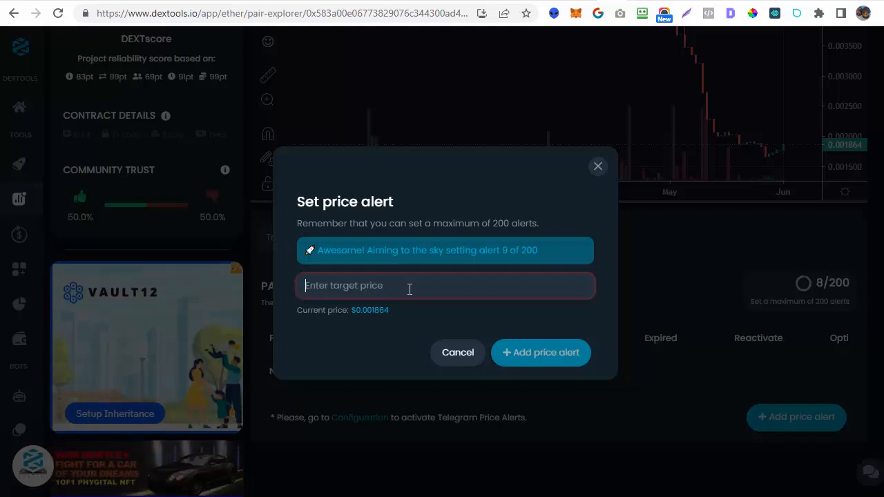
pyautogui.write('0.0074')
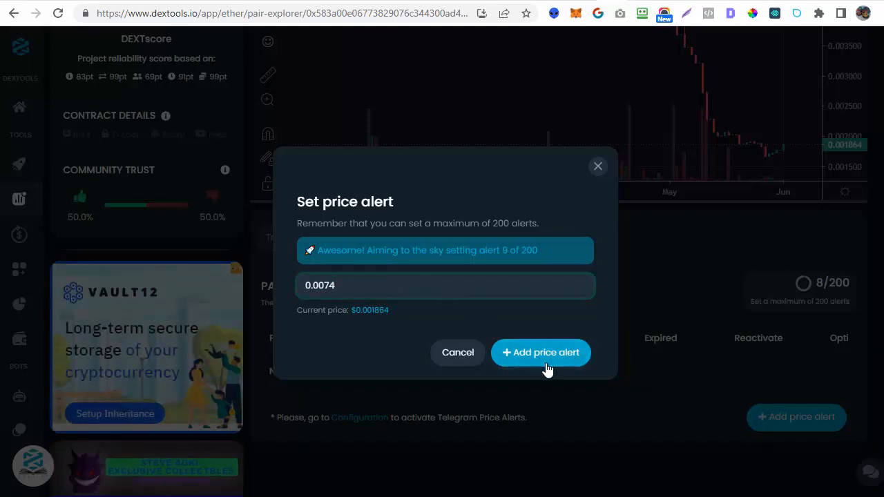
pyautogui.click(540, 353)
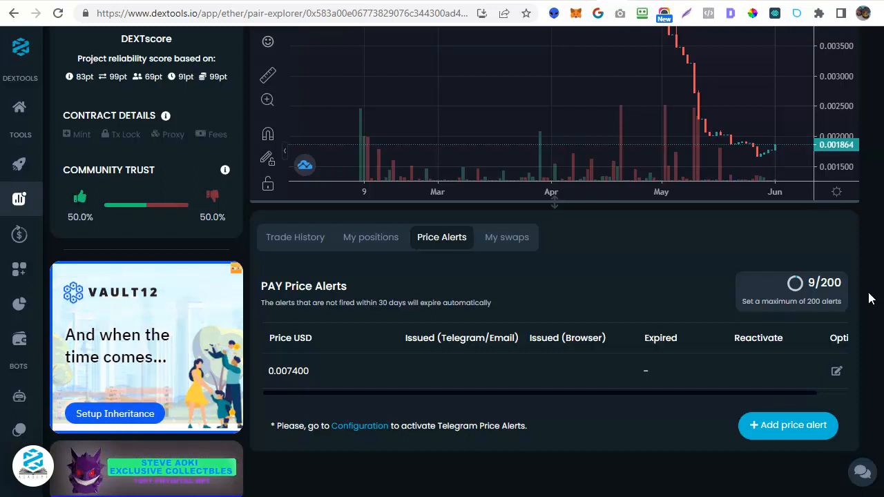
pyautogui.scroll(3)
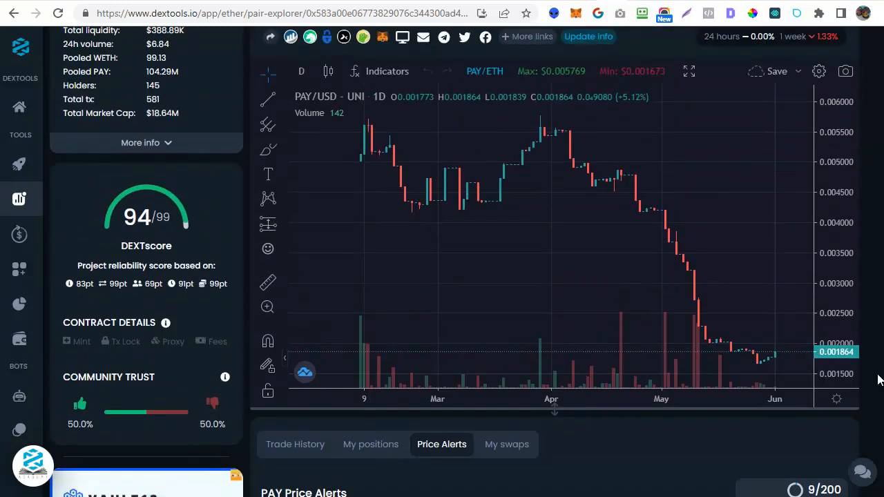
pyautogui.moveTo(797, 107)
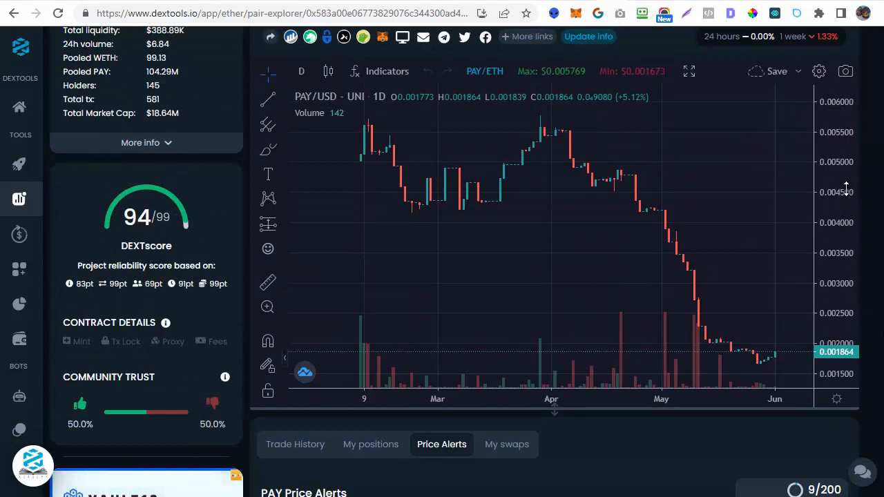
pyautogui.moveTo(877, 212)
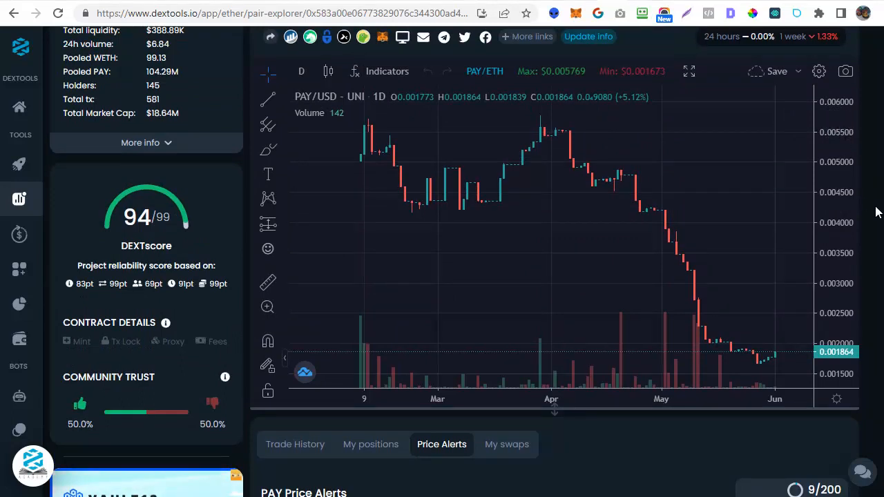
pyautogui.scroll(-3)
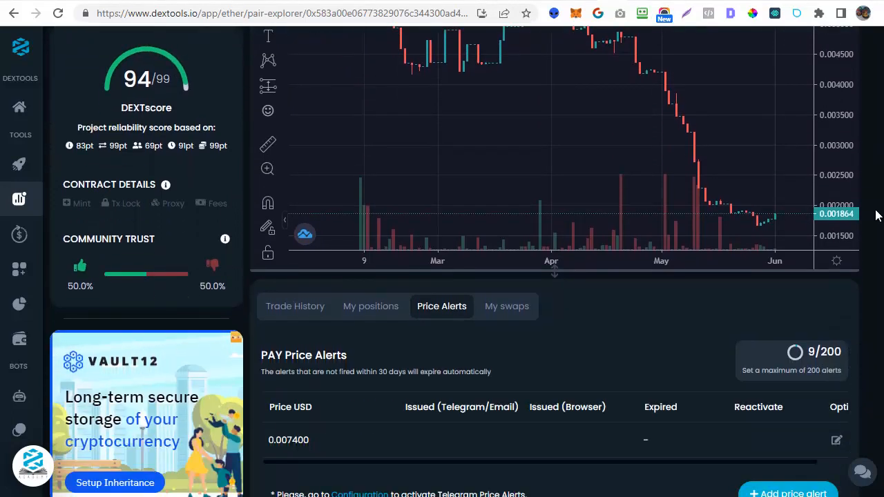
pyautogui.scroll(3)
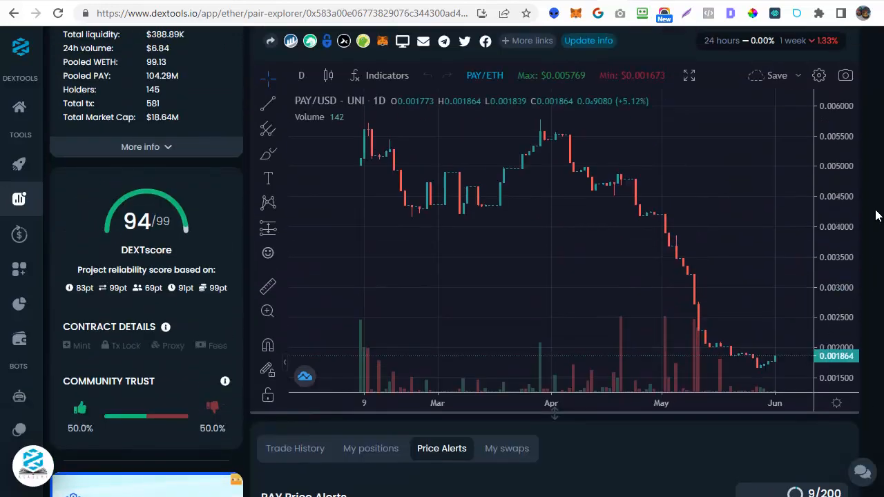
pyautogui.moveTo(768, 218)
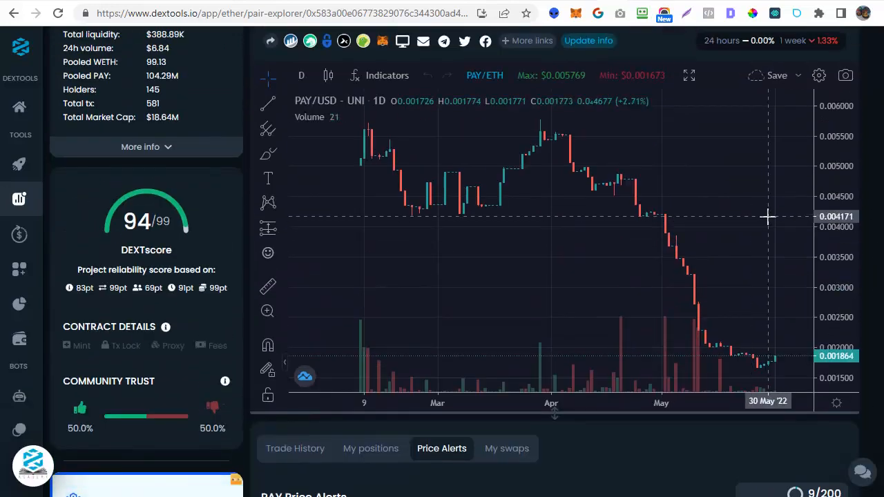
pyautogui.scroll(3)
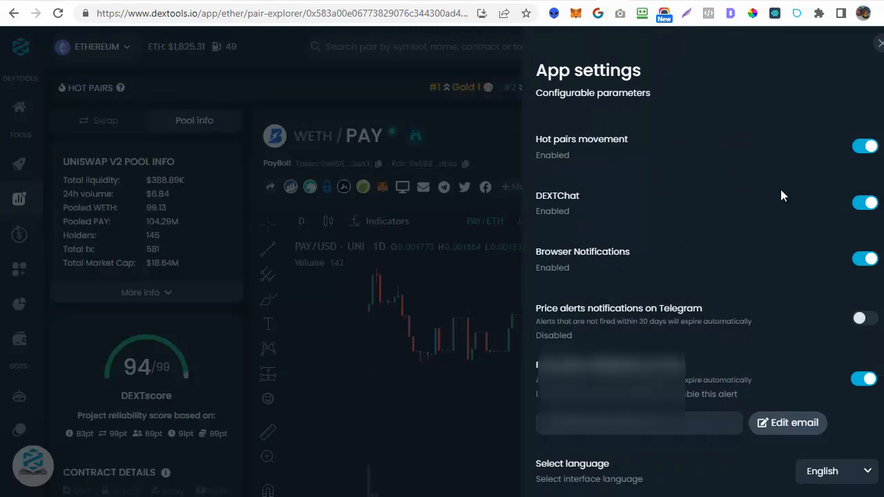
pyautogui.scroll(-3)
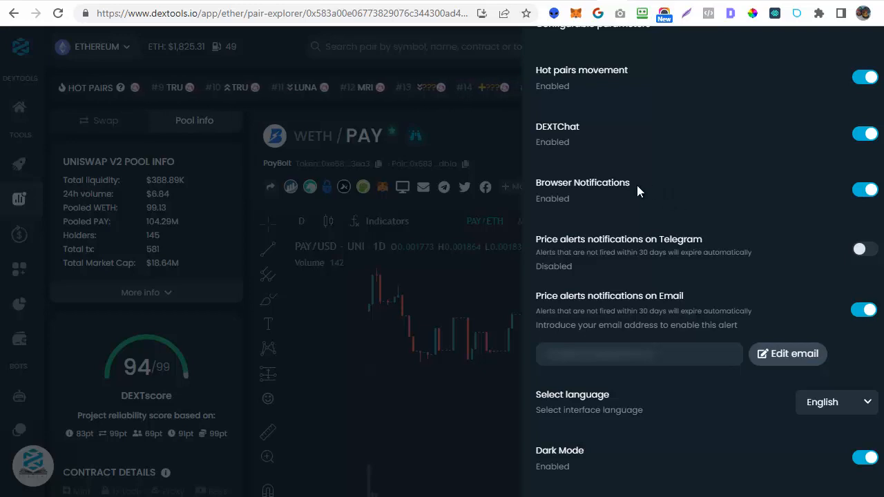
pyautogui.moveTo(764, 254)
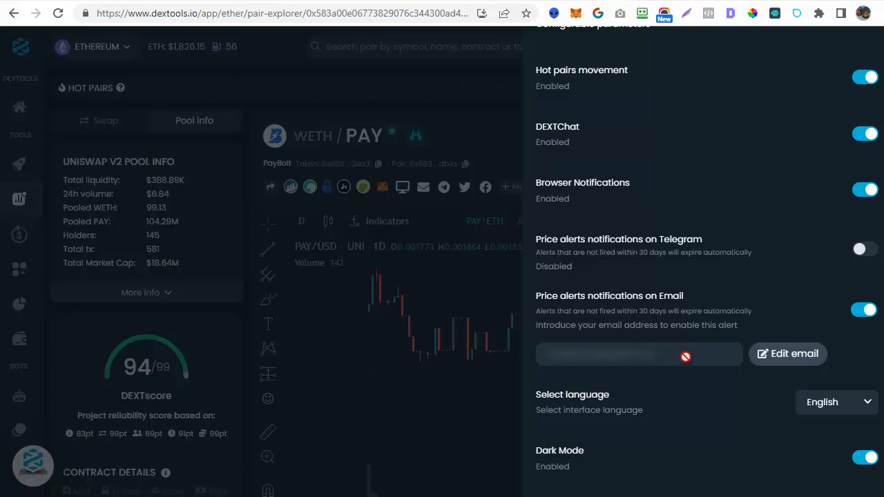
pyautogui.moveTo(618, 275)
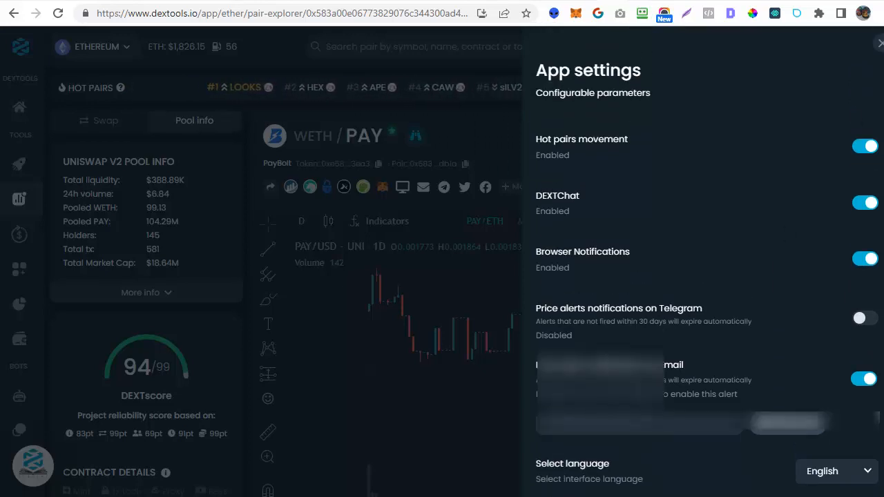
pyautogui.click(879, 43)
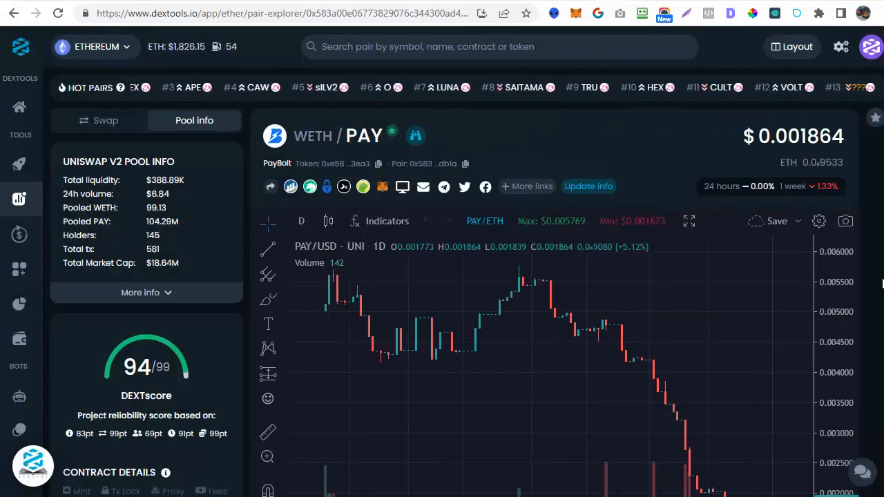
# Step: Open the sidebar's Wallet Info page in a separate tab
pyautogui.scroll(-3)
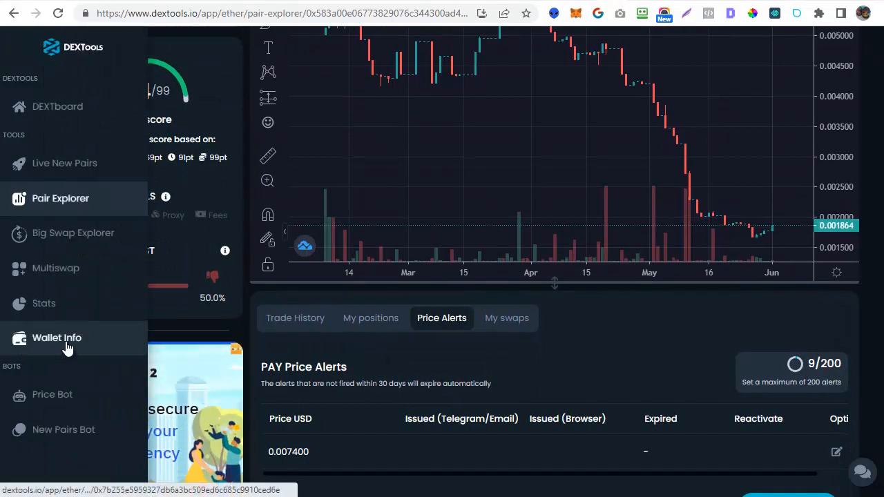
pyautogui.rightClick(57, 338)
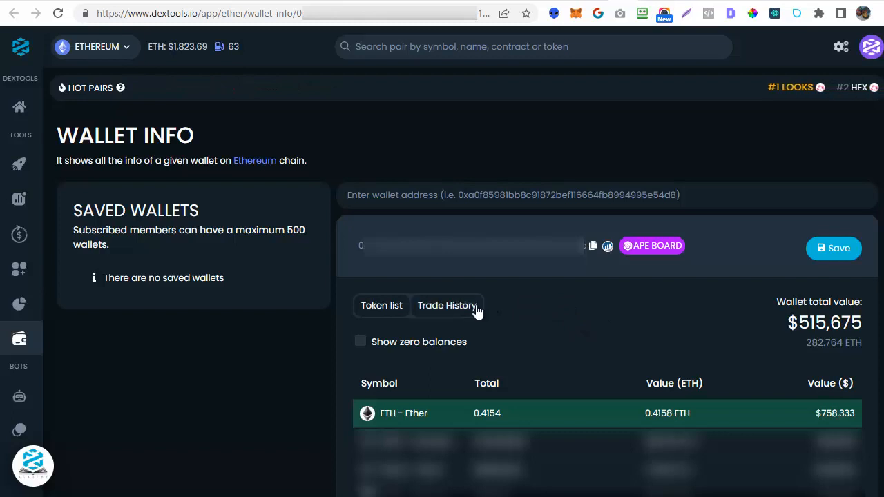
# Step: Show the wallet's Trade History, listing the 51,674.2 PAY buy
pyautogui.click(447, 305)
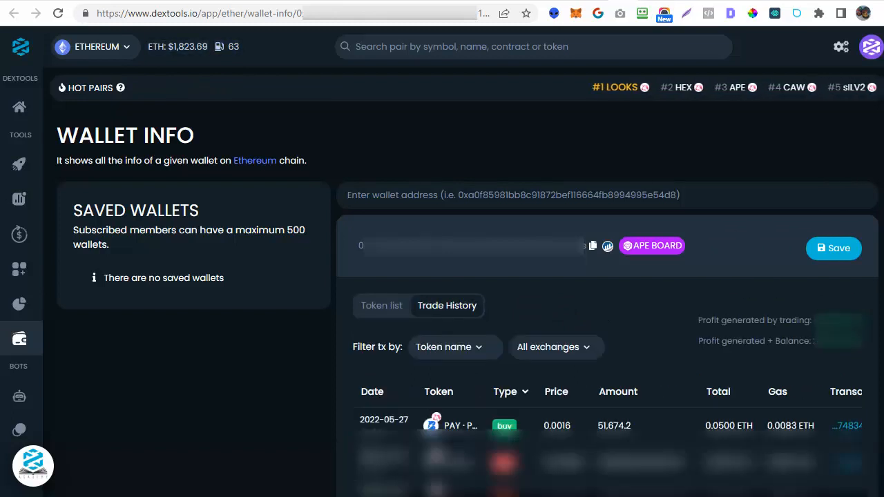